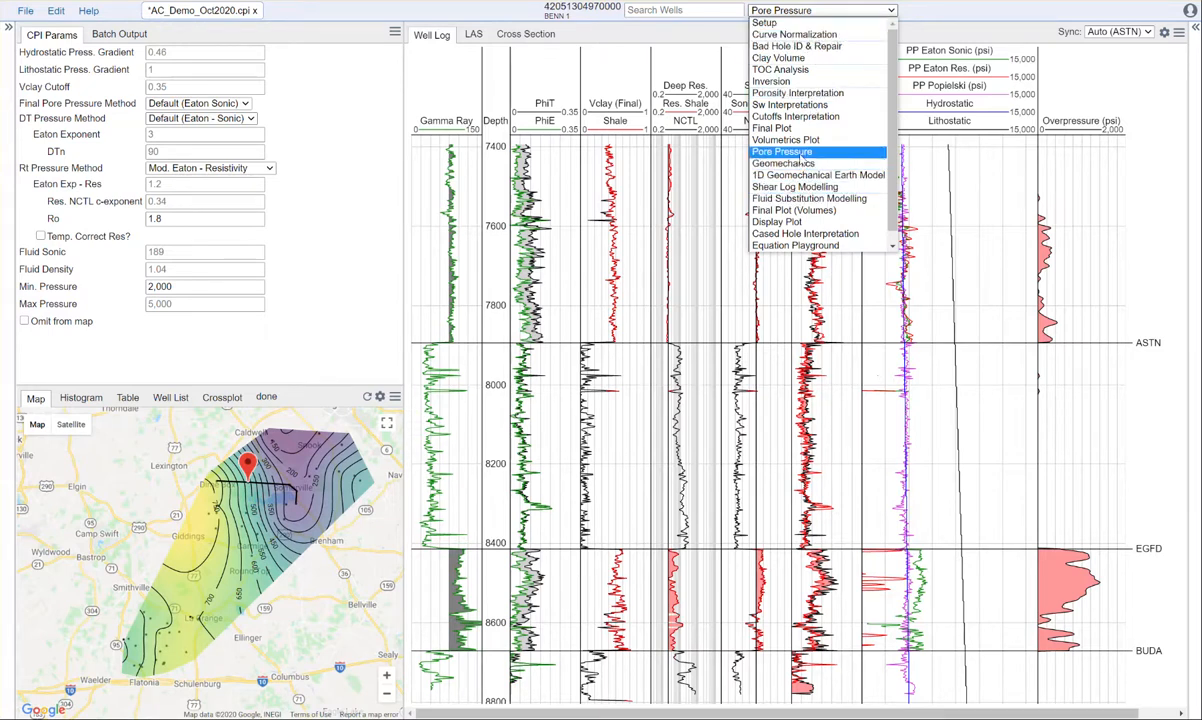
# Lower DTn from 90 to 50 in CPI Params, keeping Default (Eaton Sonic) as final method.
pyautogui.click(784, 152)
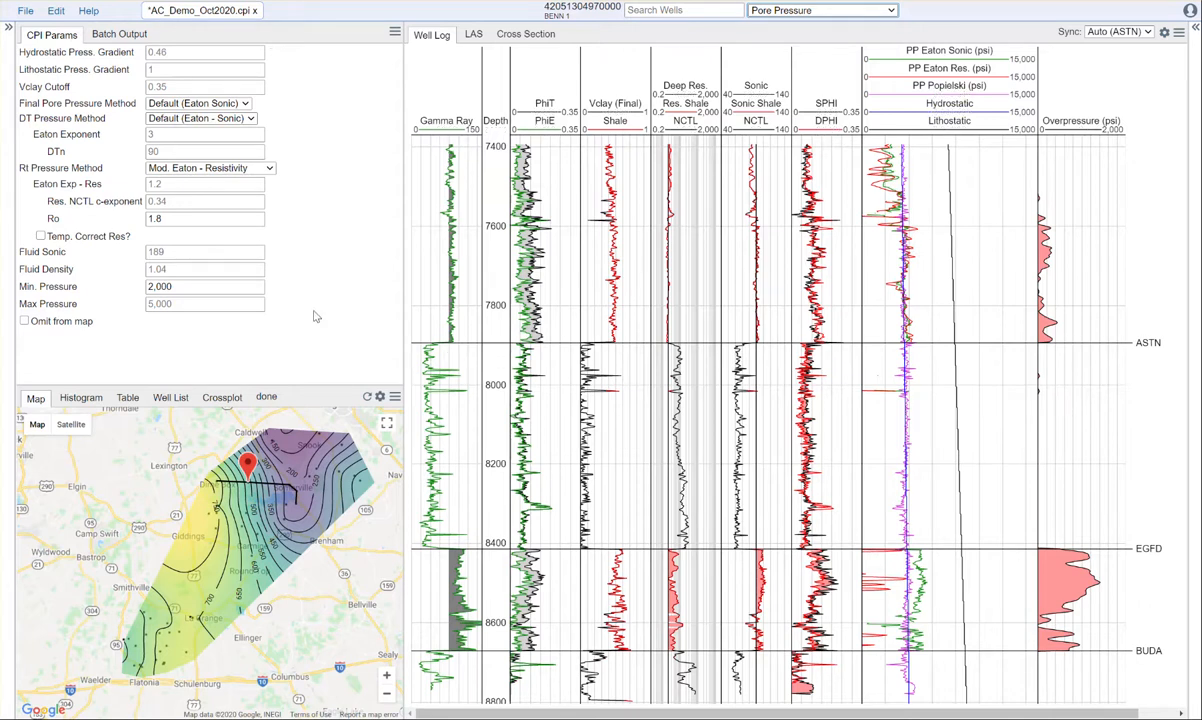
pyautogui.moveTo(372, 280)
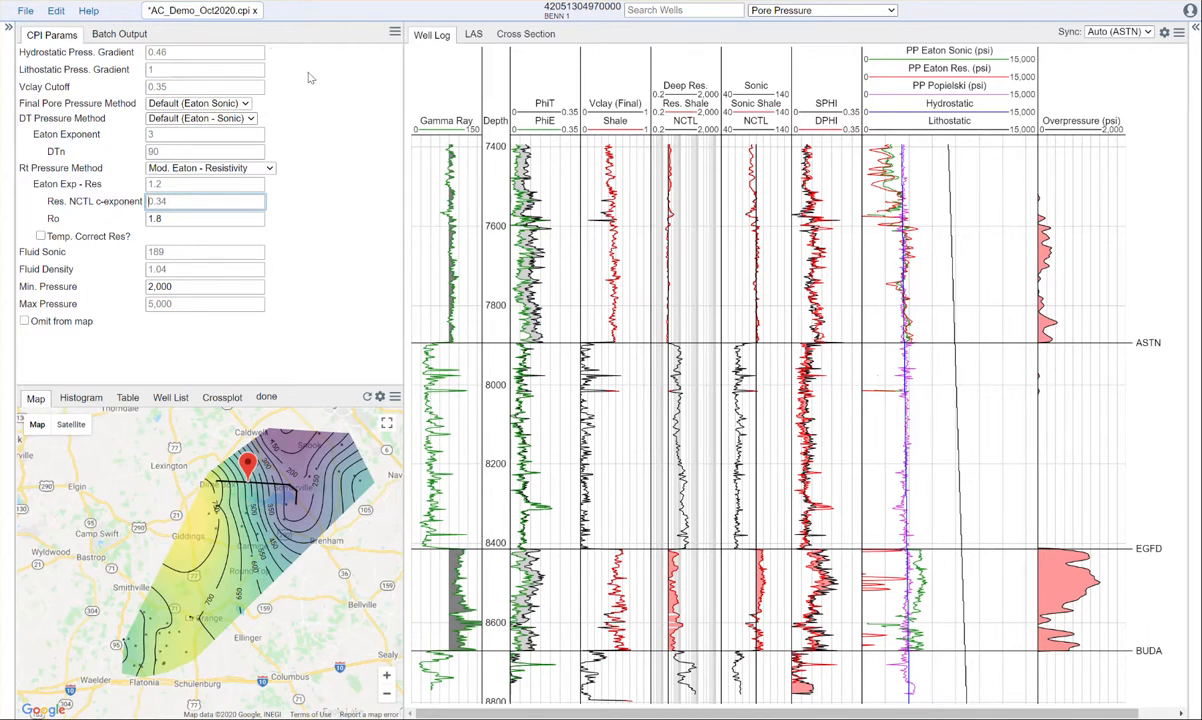
pyautogui.moveTo(200, 12)
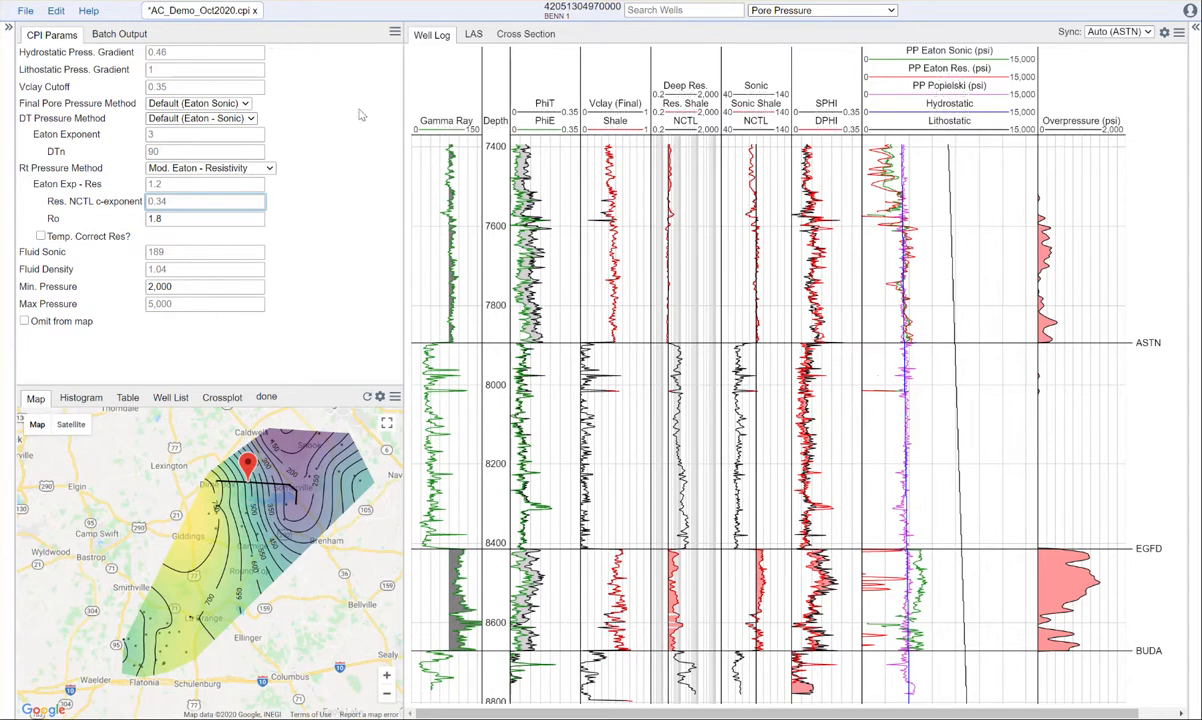
pyautogui.moveTo(304, 92)
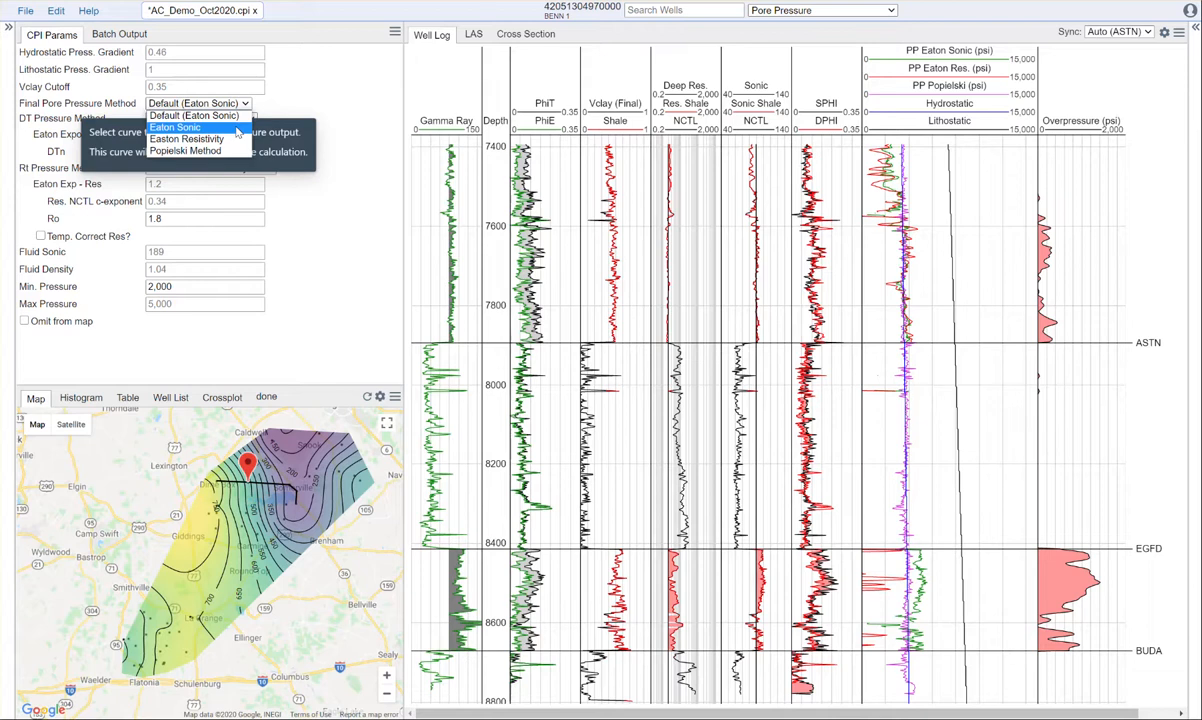
pyautogui.click(204, 118)
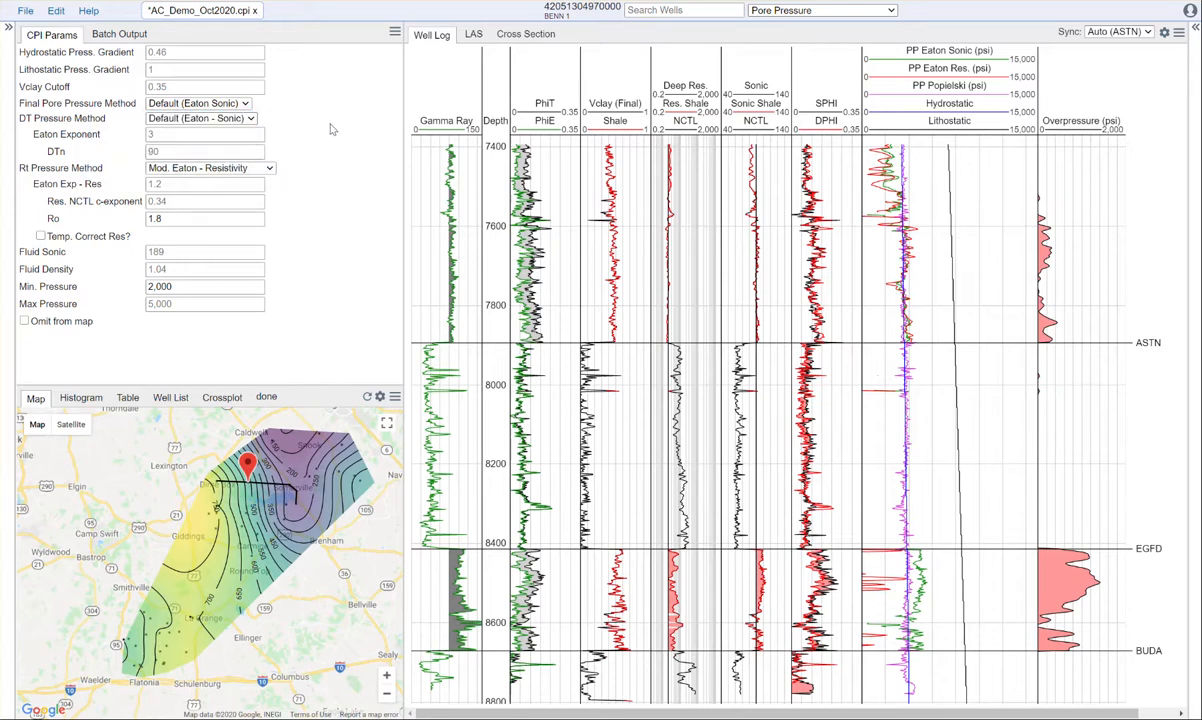
pyautogui.moveTo(320, 128)
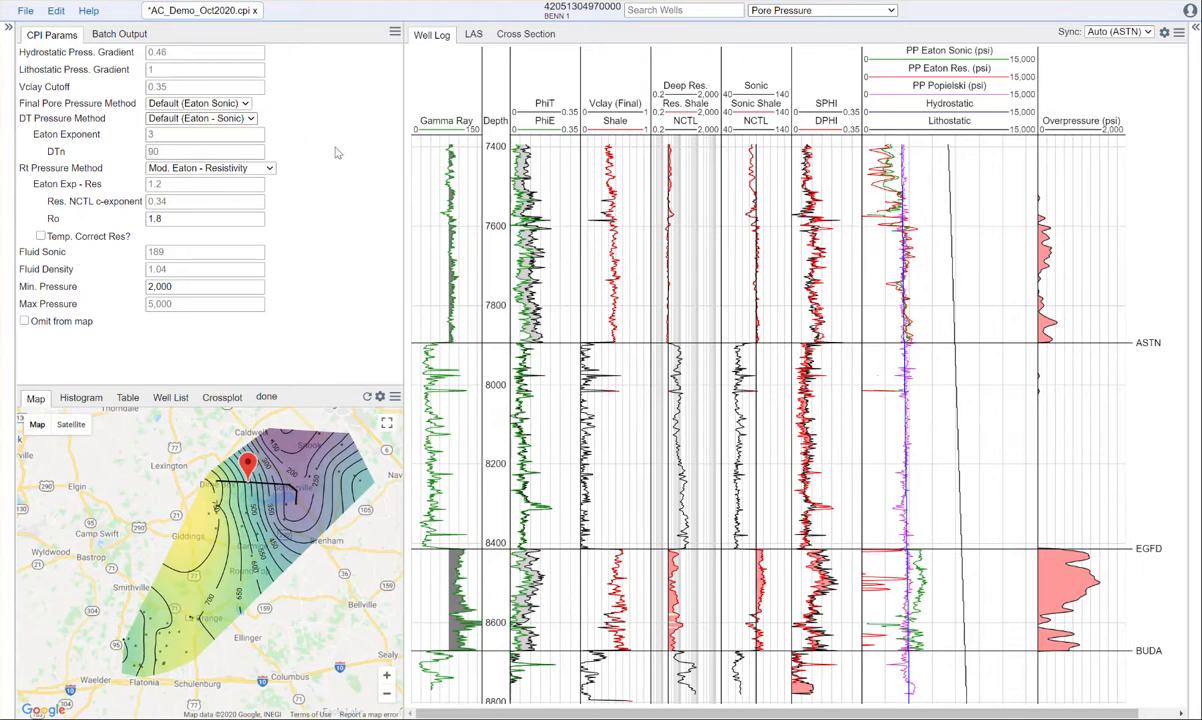
pyautogui.moveTo(300, 144)
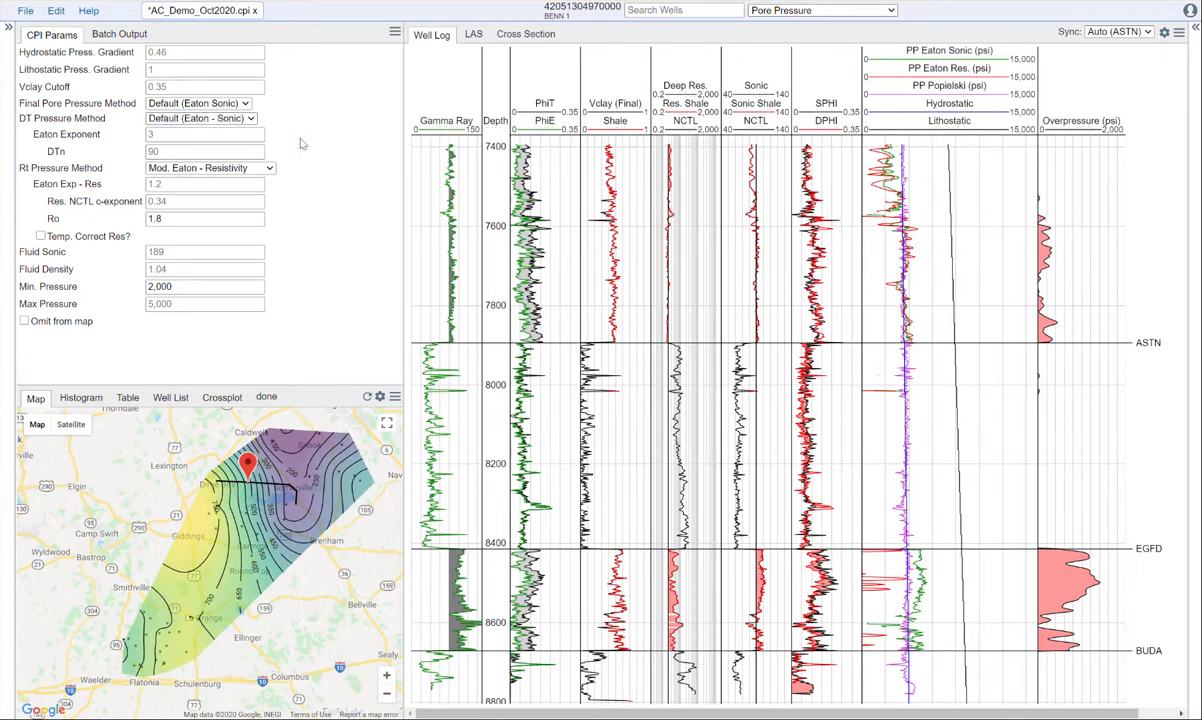
pyautogui.moveTo(304, 160)
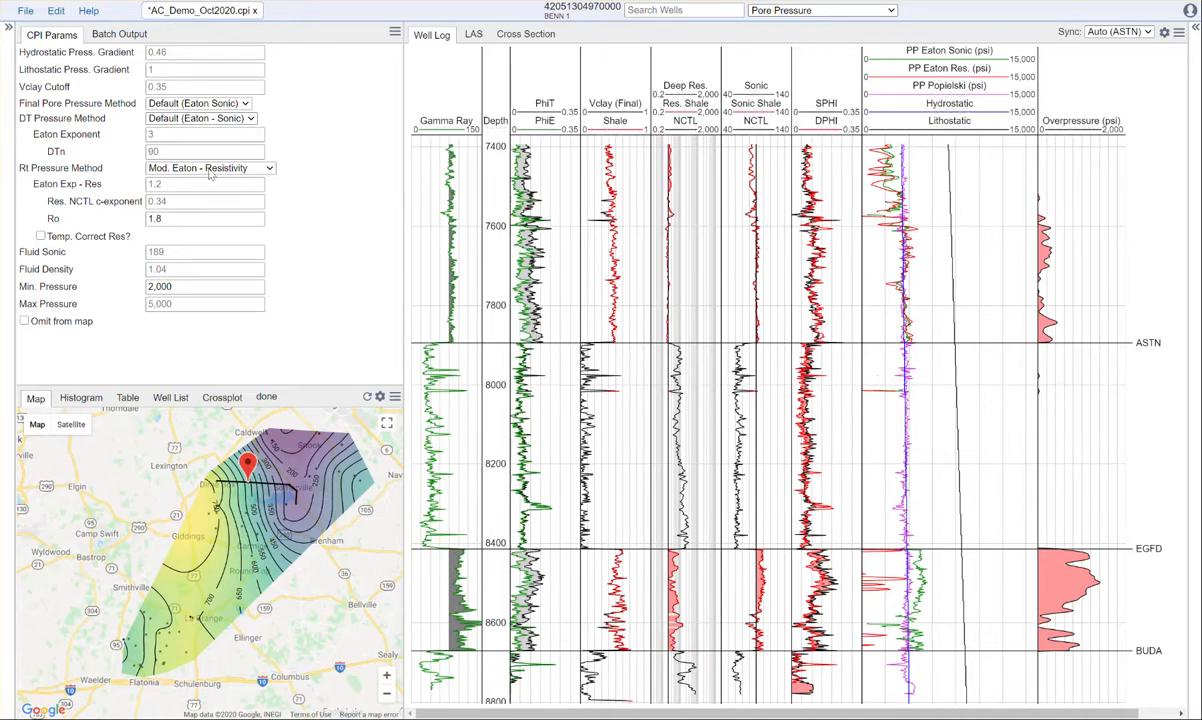
pyautogui.click(204, 152)
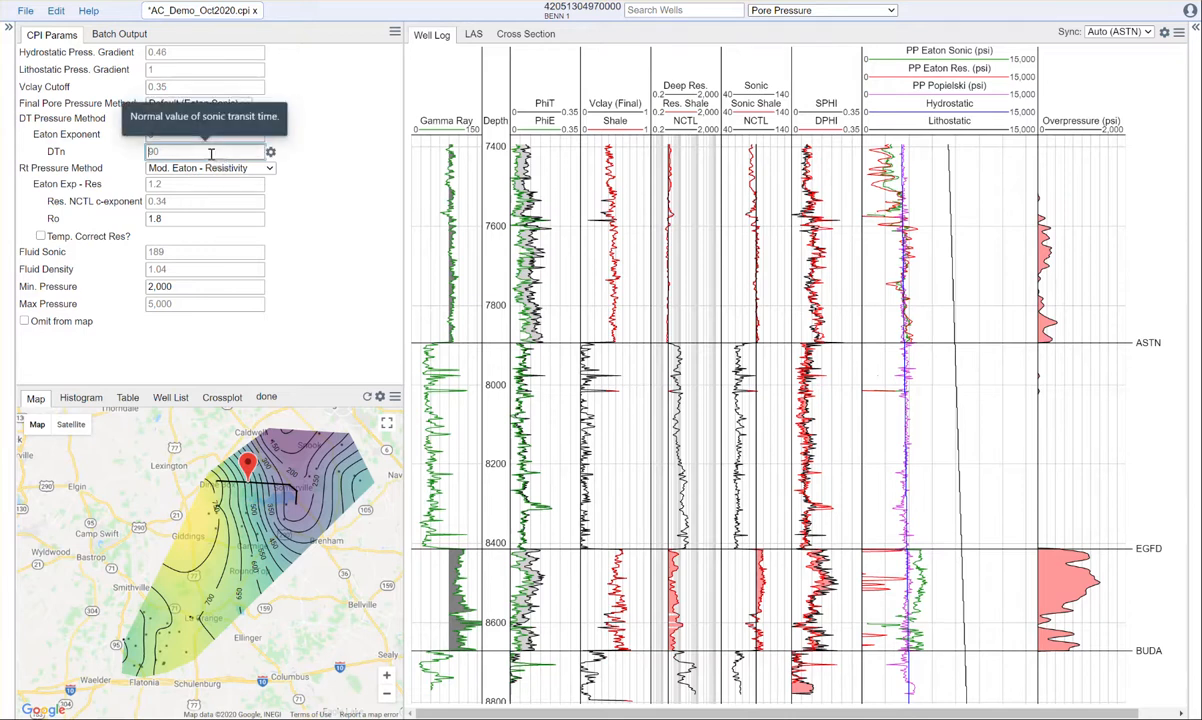
pyautogui.write('50')
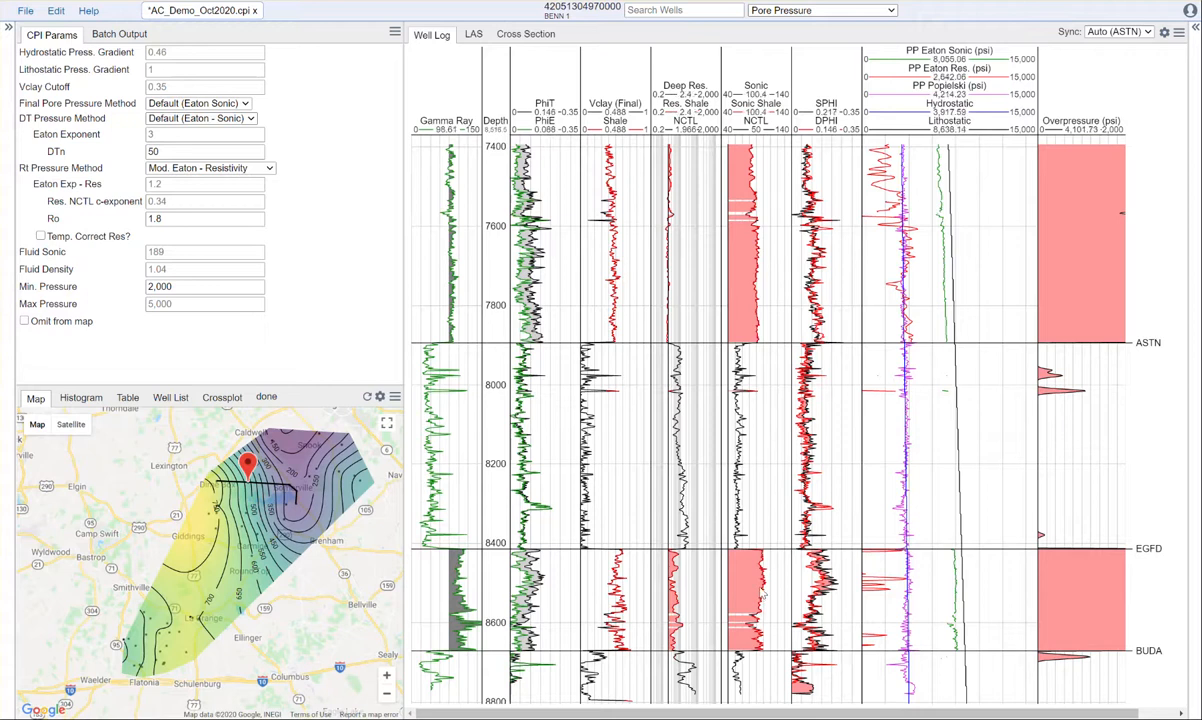
pyautogui.click(204, 152)
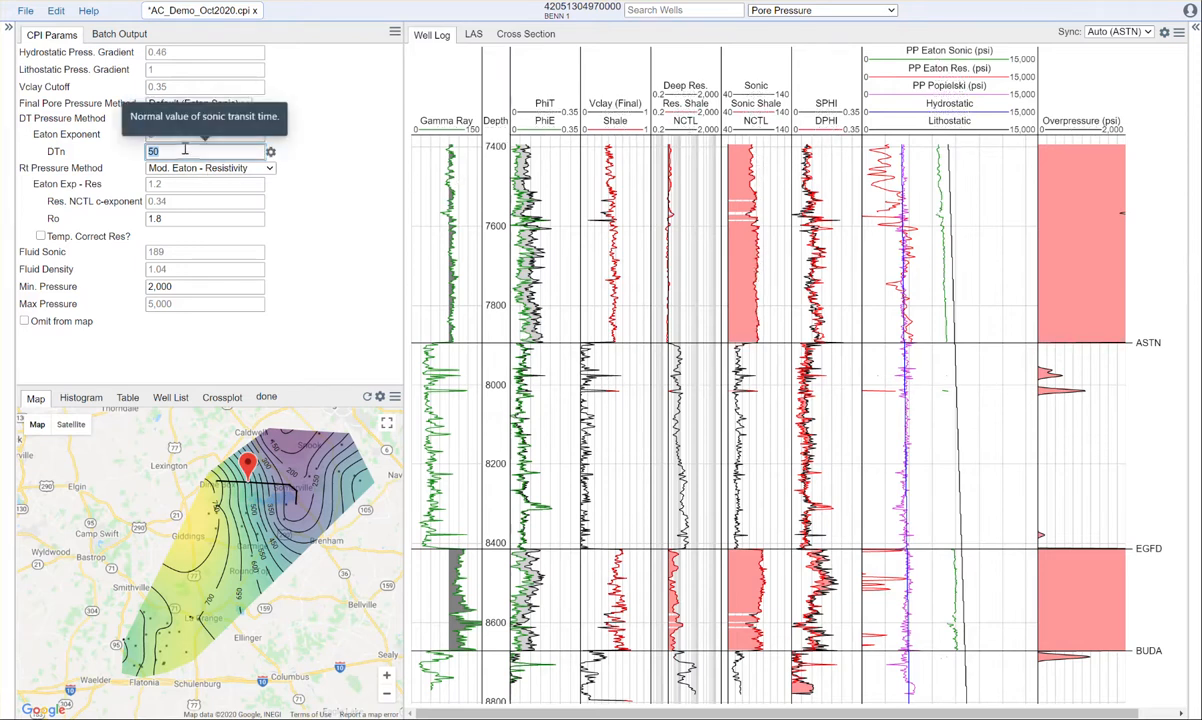
pyautogui.write('90')
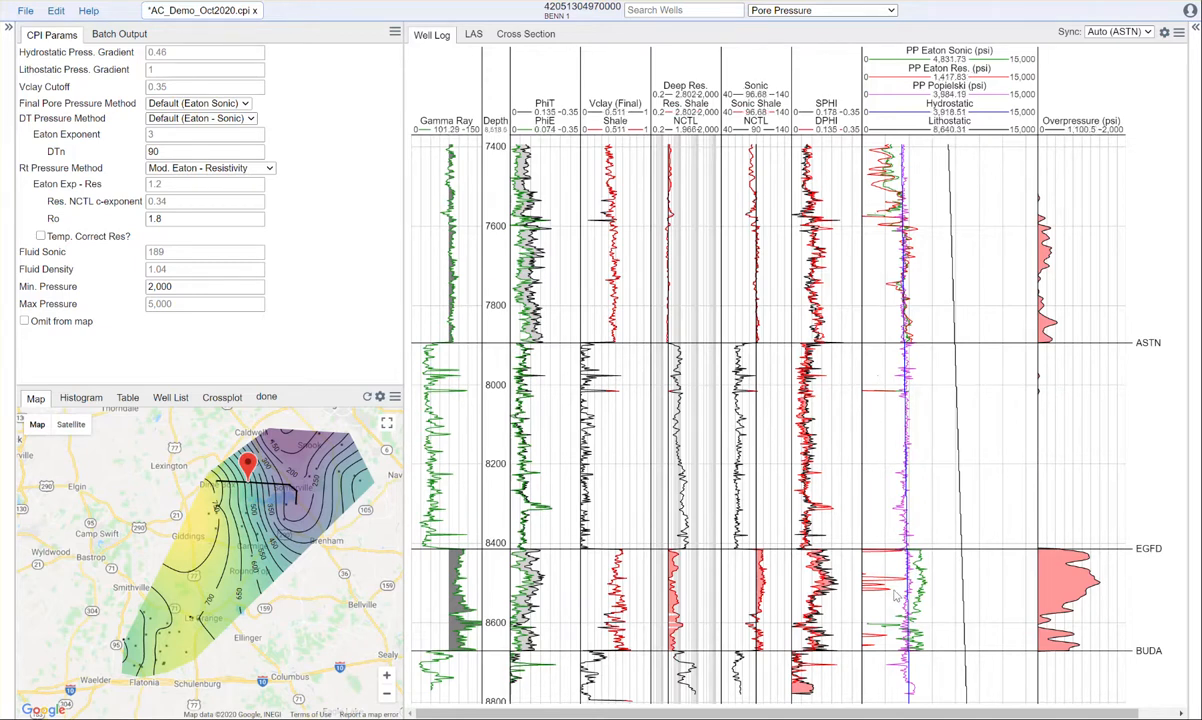
pyautogui.moveTo(894, 596)
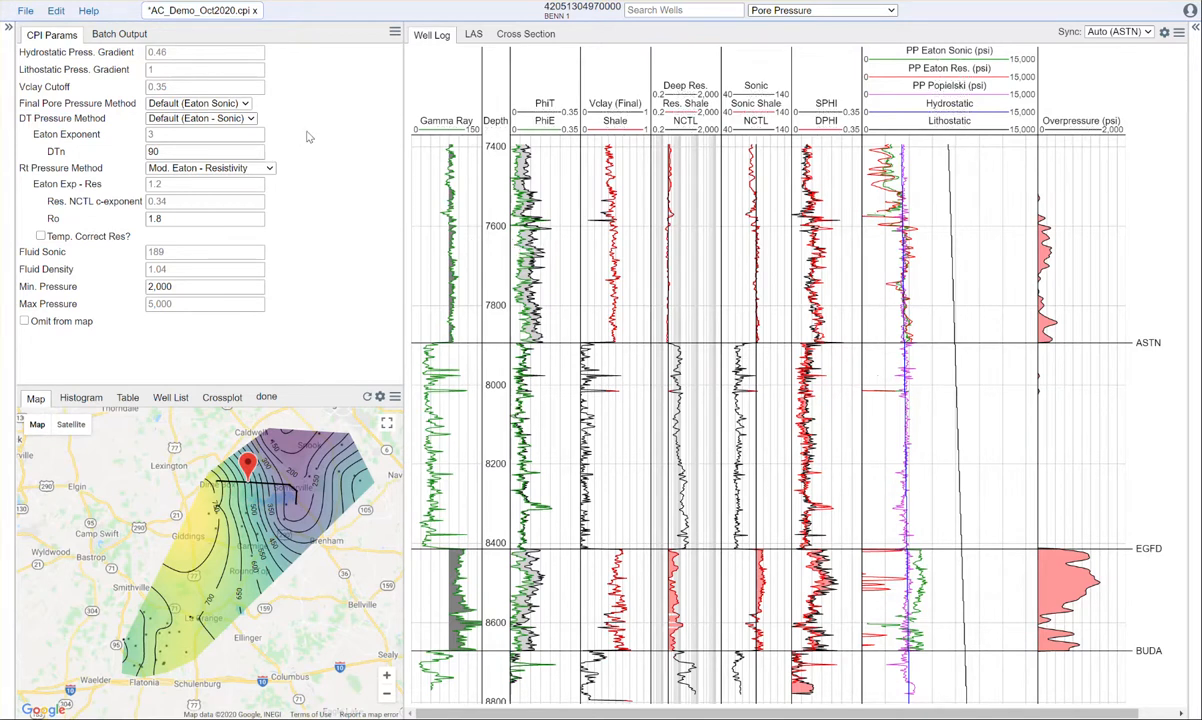
# Set DT Pressure Method to Mod. Eaton - Sonic, adding the DT NCTL b-exponent parameter.
pyautogui.click(200, 118)
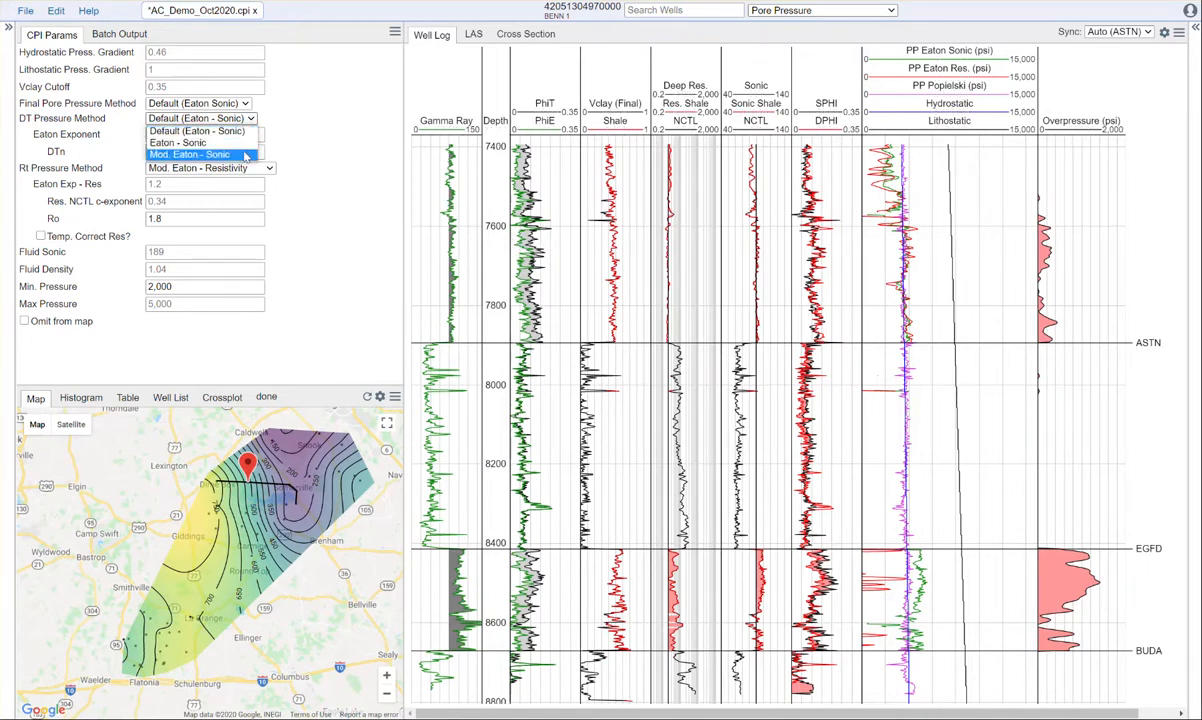
pyautogui.click(190, 154)
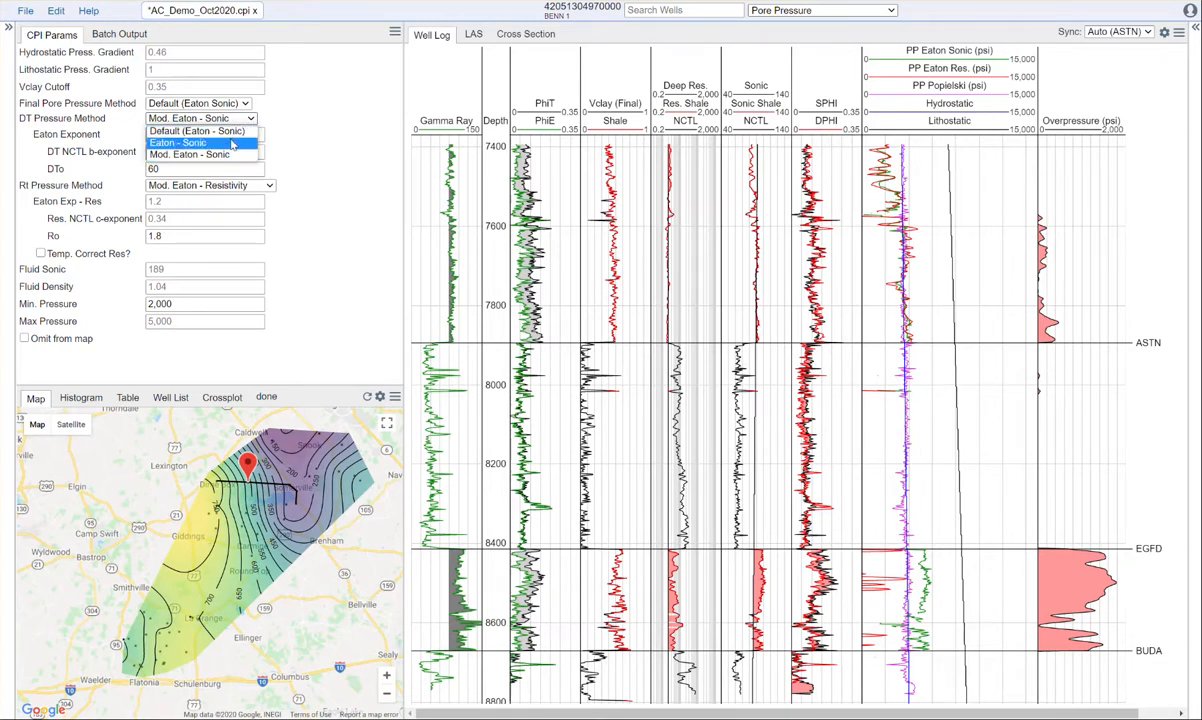
# Set DT Pressure Method back to Eaton - Sonic with exponent 3 and DTn 90.
pyautogui.click(176, 142)
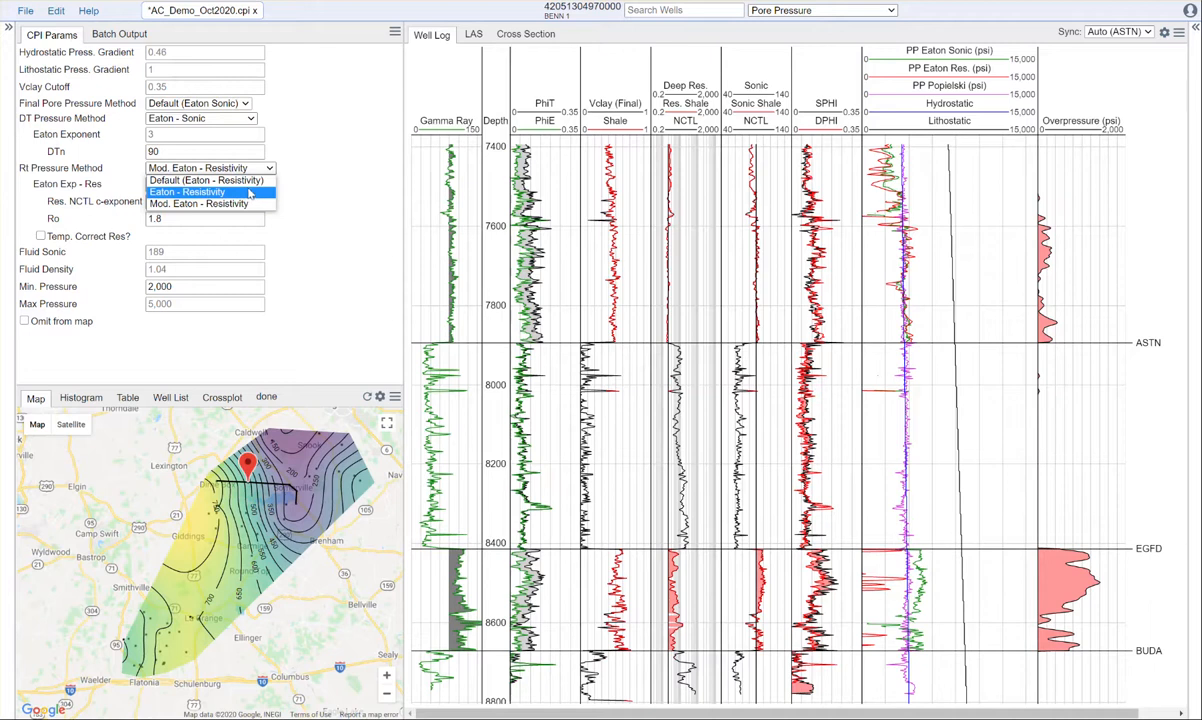
# Set Rt Pressure Method to Eaton - Resistivity with normal resistivity Rn 1.8.
pyautogui.click(188, 192)
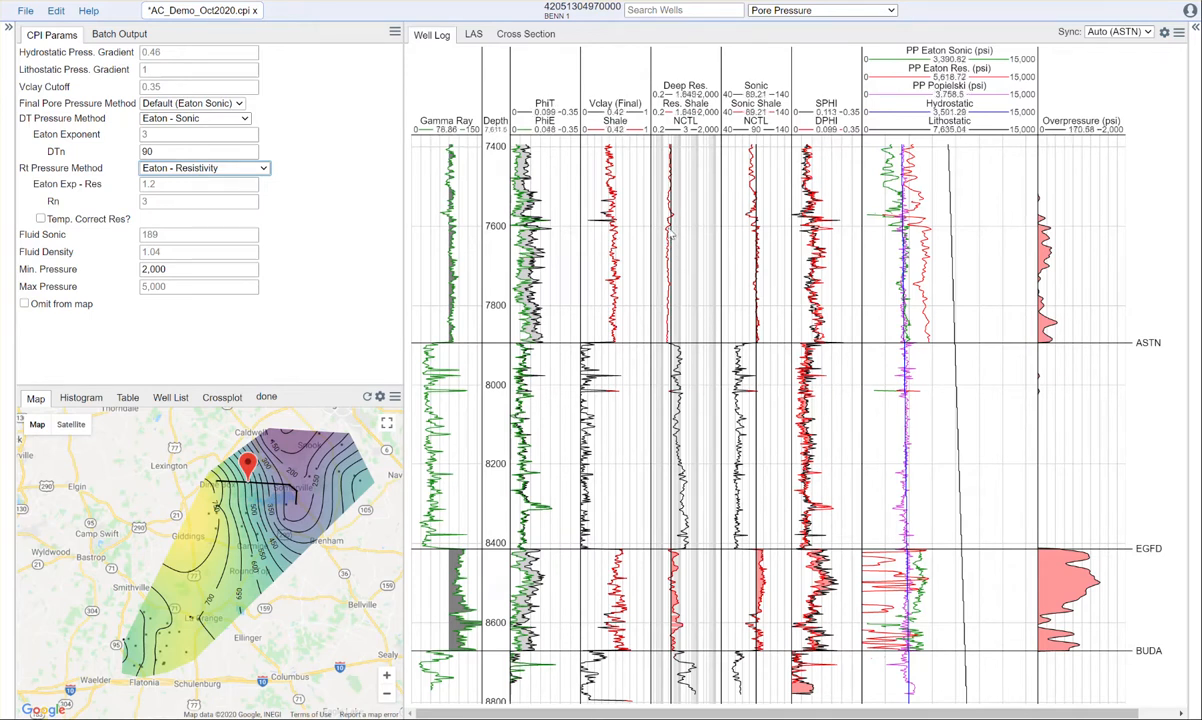
pyautogui.moveTo(184, 200)
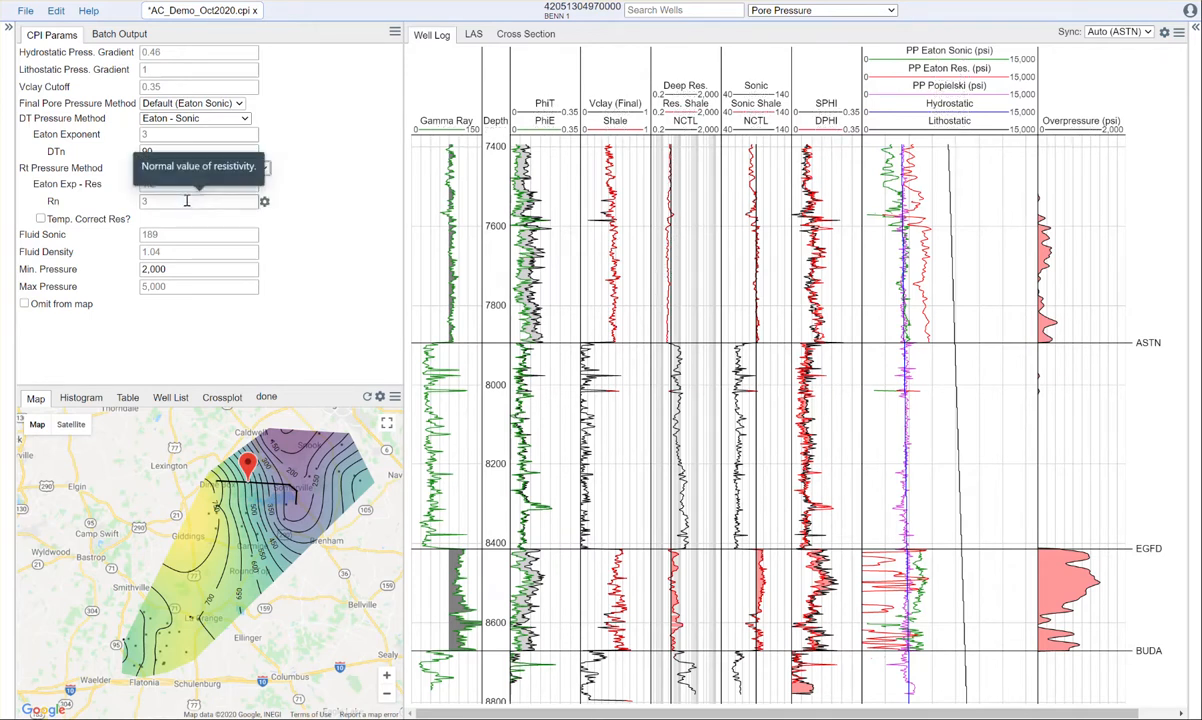
pyautogui.write('1.8')
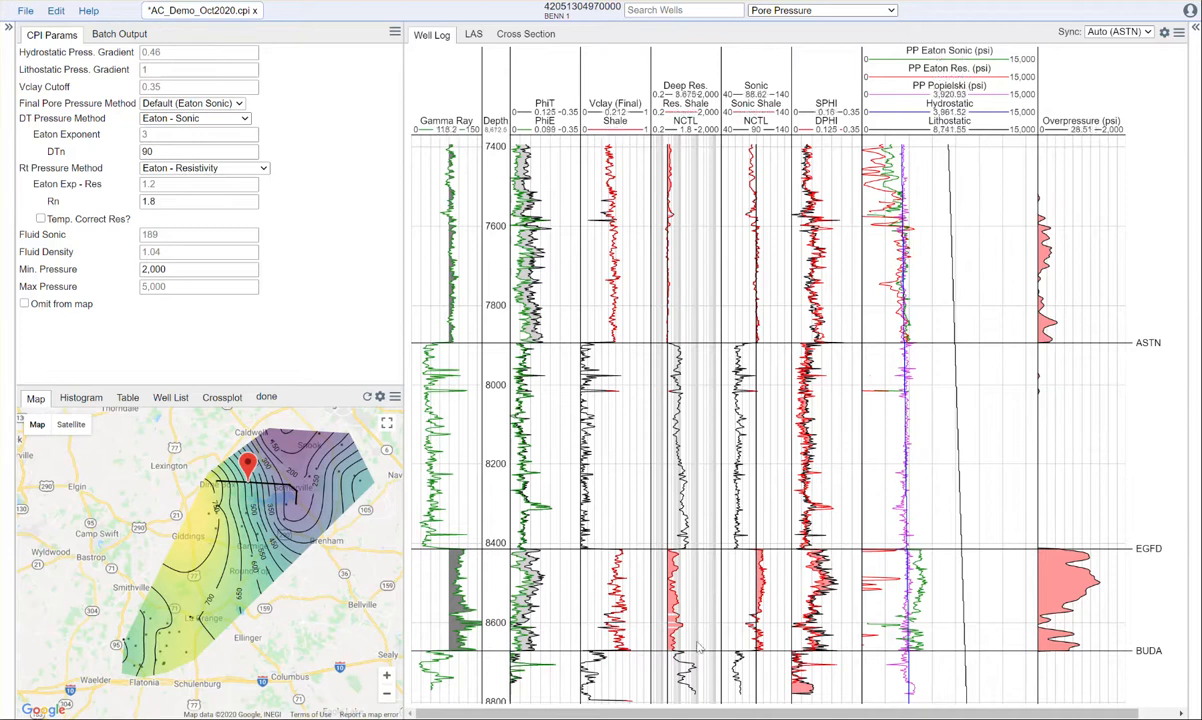
# Set Rt Pressure Method to Mod. Eaton - Resistivity, keeping Ro at 1.8.
pyautogui.click(200, 168)
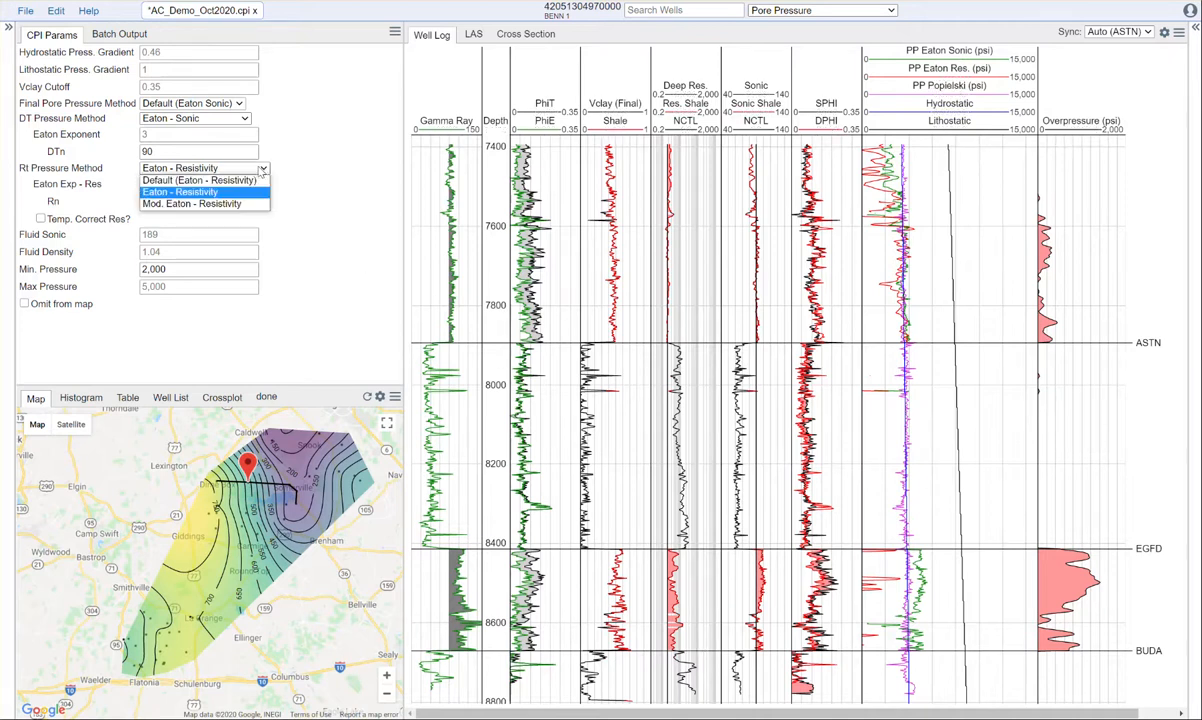
pyautogui.click(192, 204)
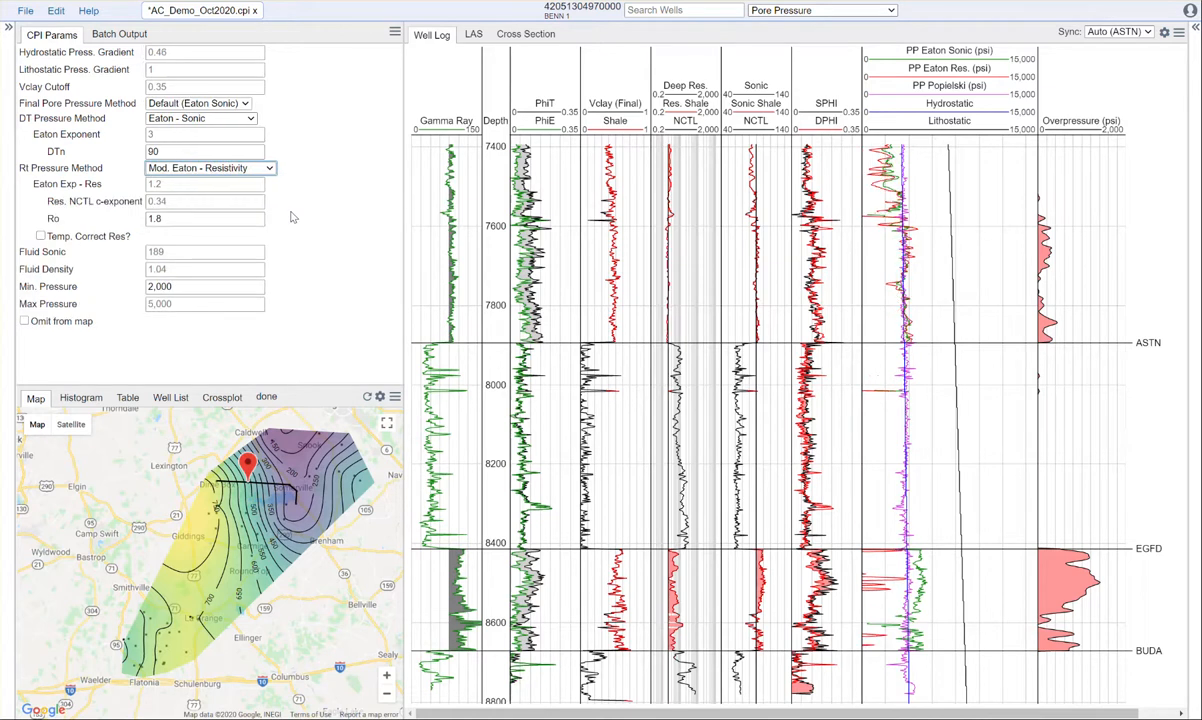
pyautogui.moveTo(360, 212)
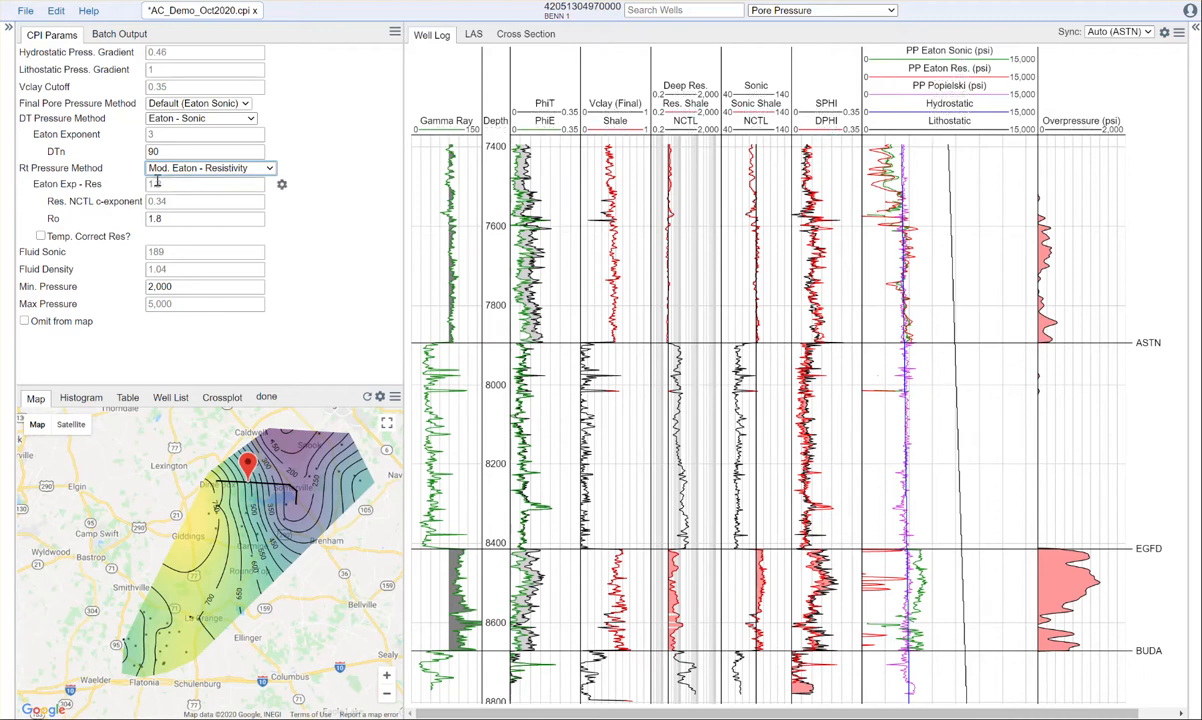
pyautogui.moveTo(190, 200)
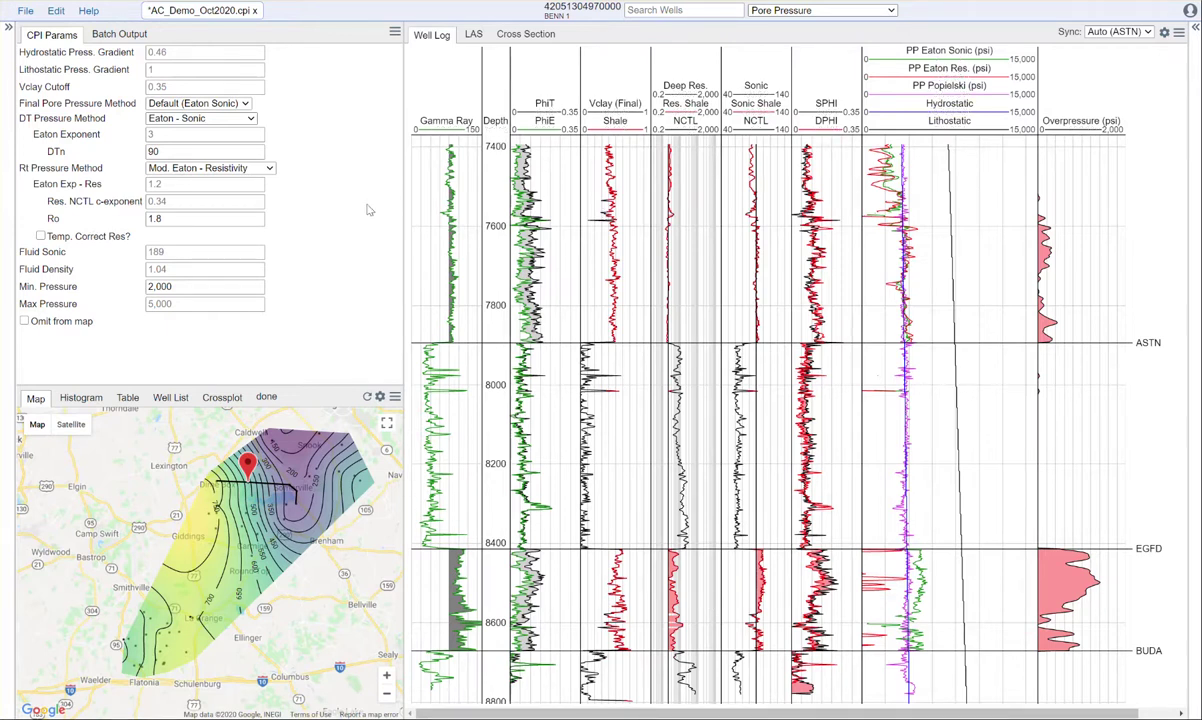
pyautogui.moveTo(316, 260)
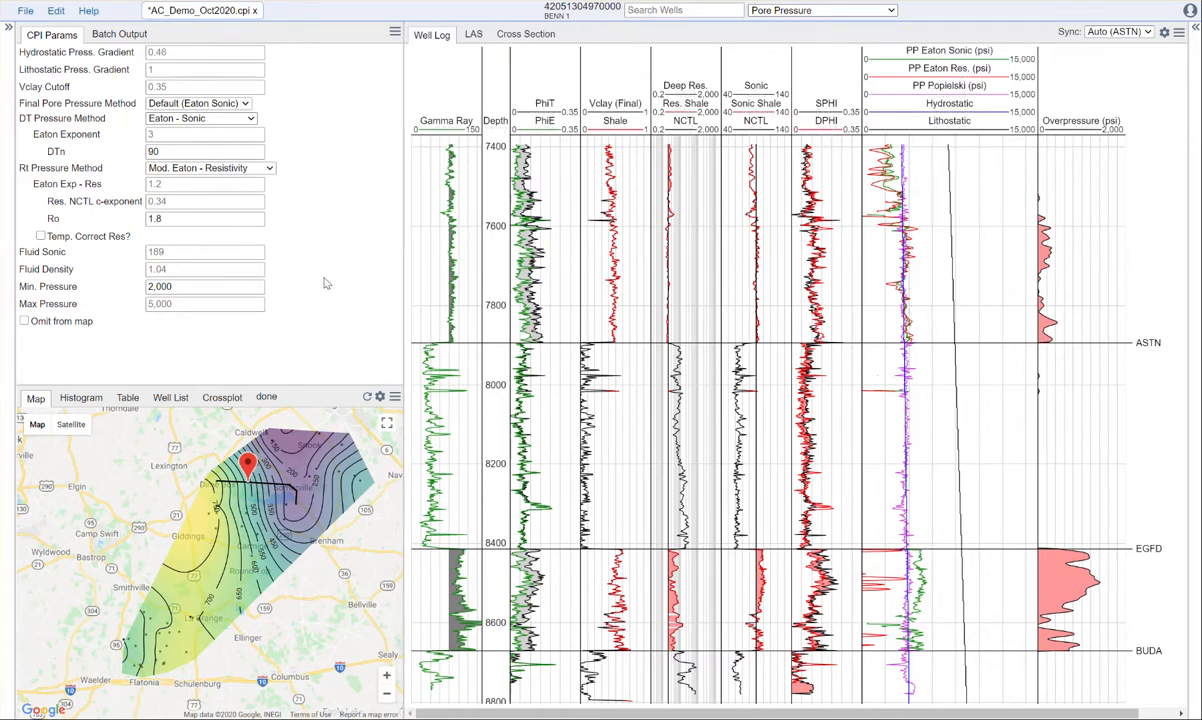
pyautogui.moveTo(324, 308)
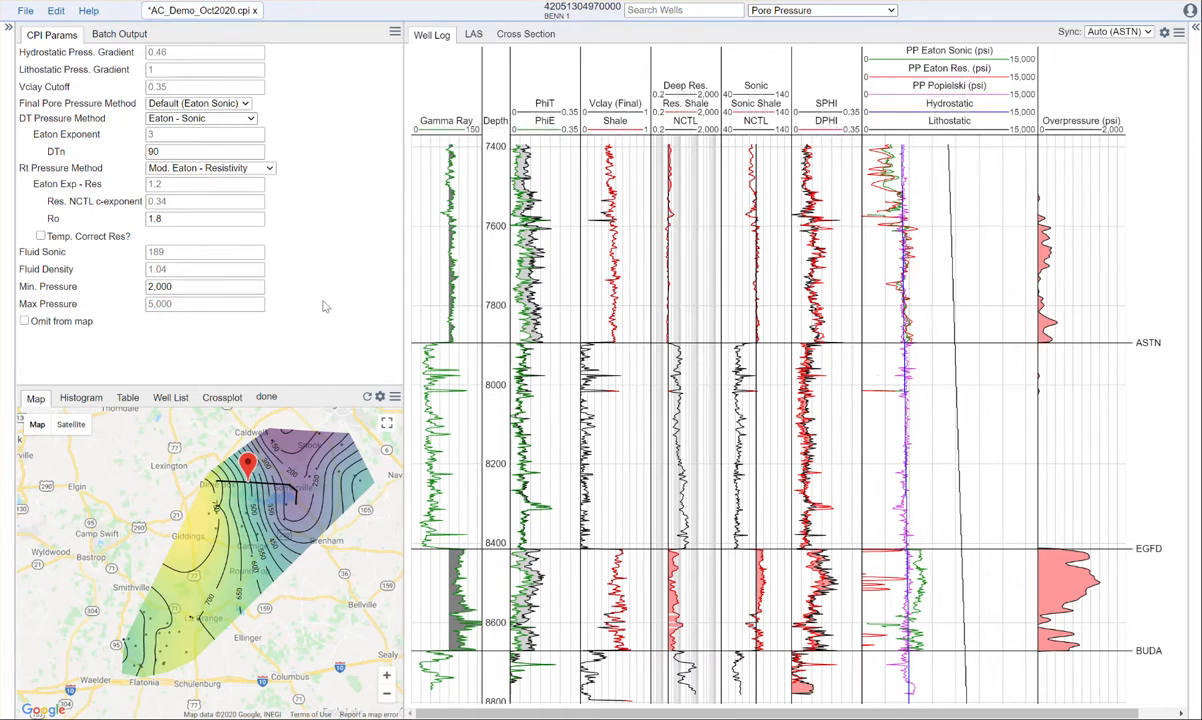
pyautogui.moveTo(192, 308)
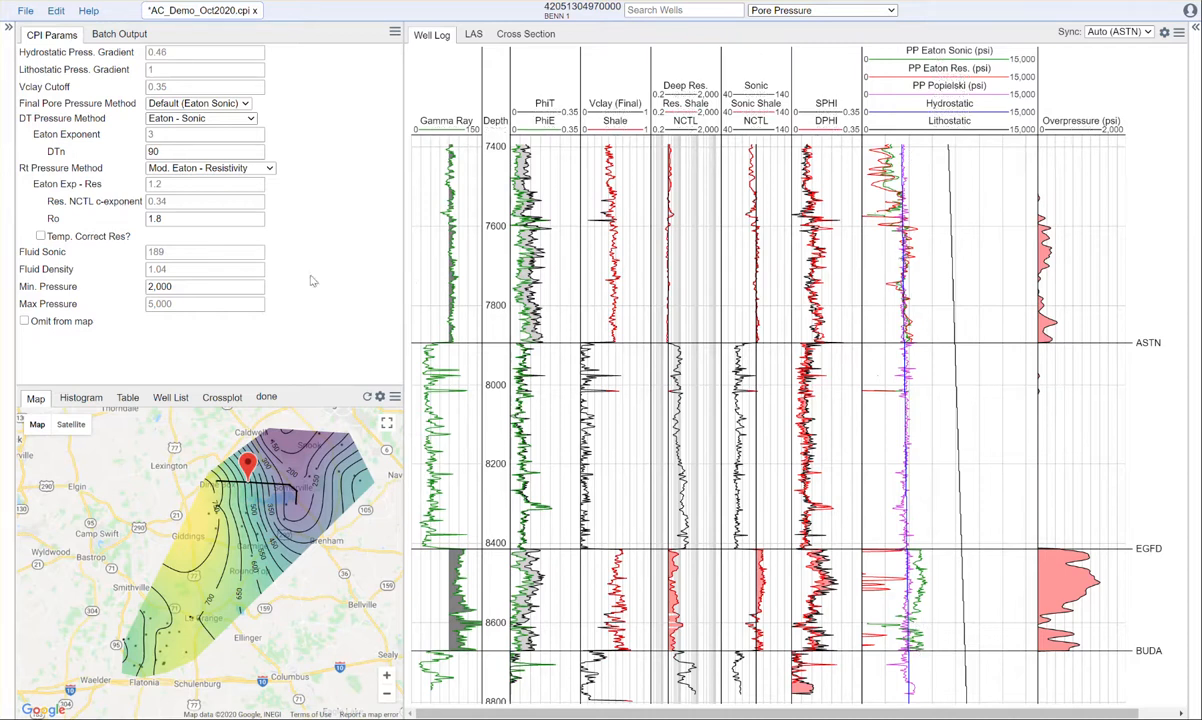
pyautogui.moveTo(378, 218)
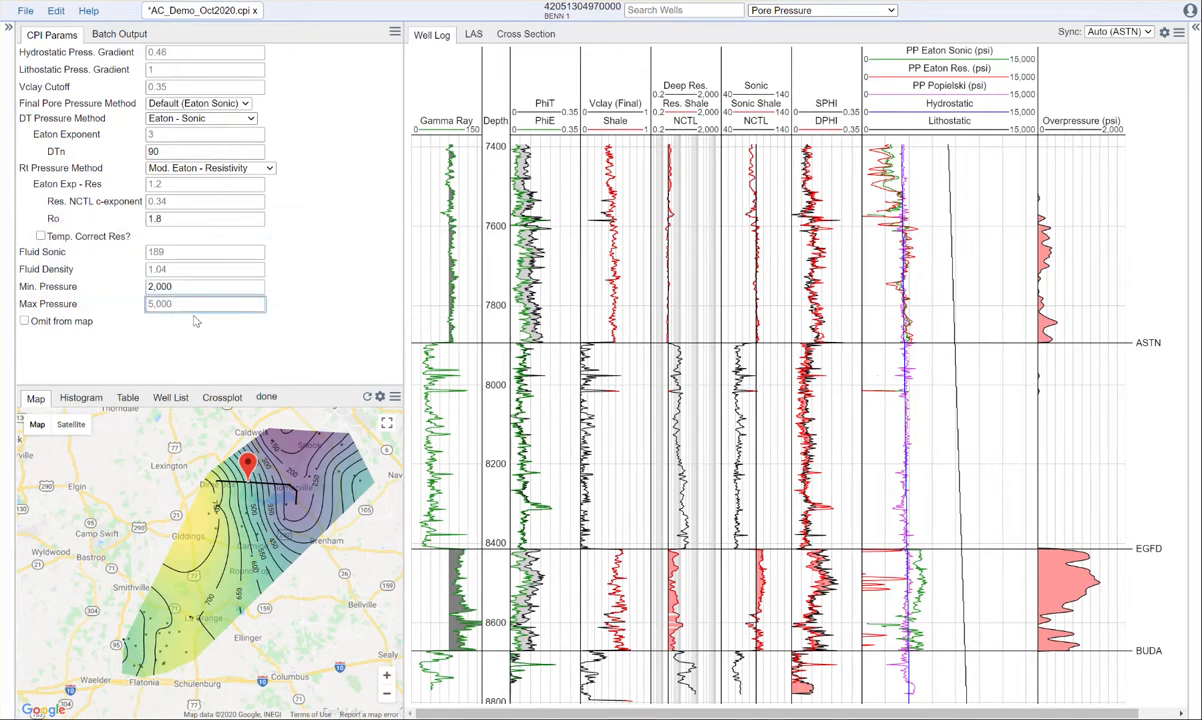
# Set Max Pressure to 5500 psi for the Popilsky method.
pyautogui.write('5500')
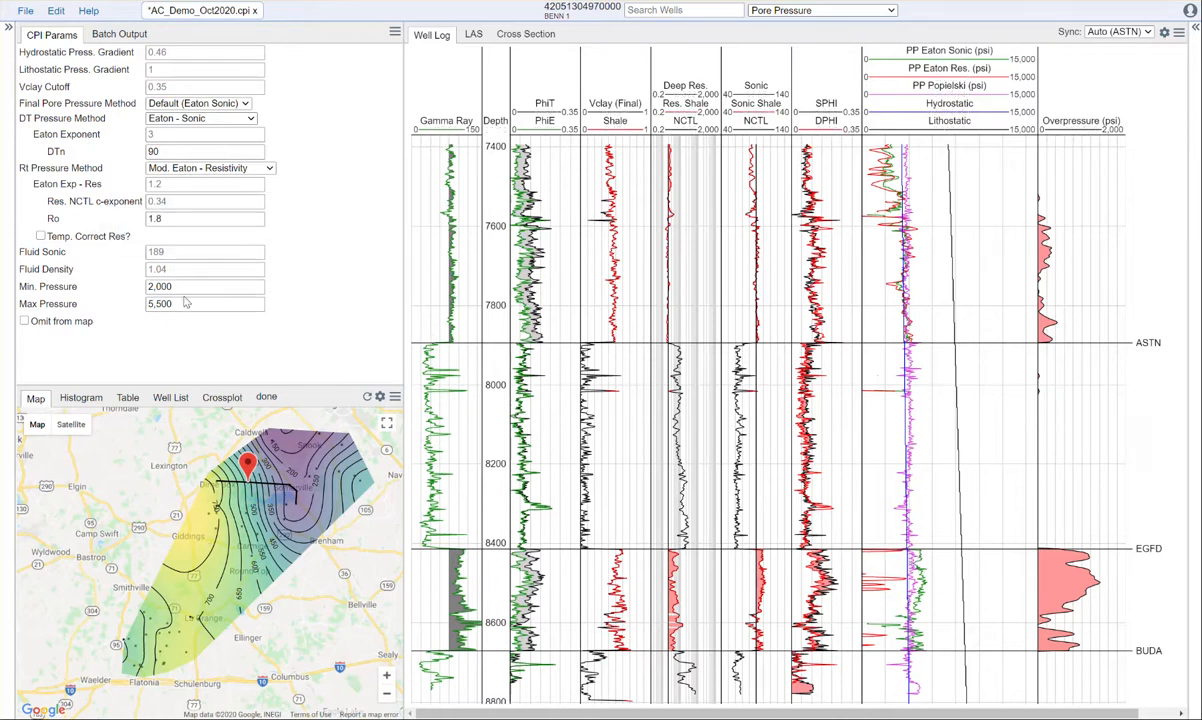
pyautogui.moveTo(184, 304)
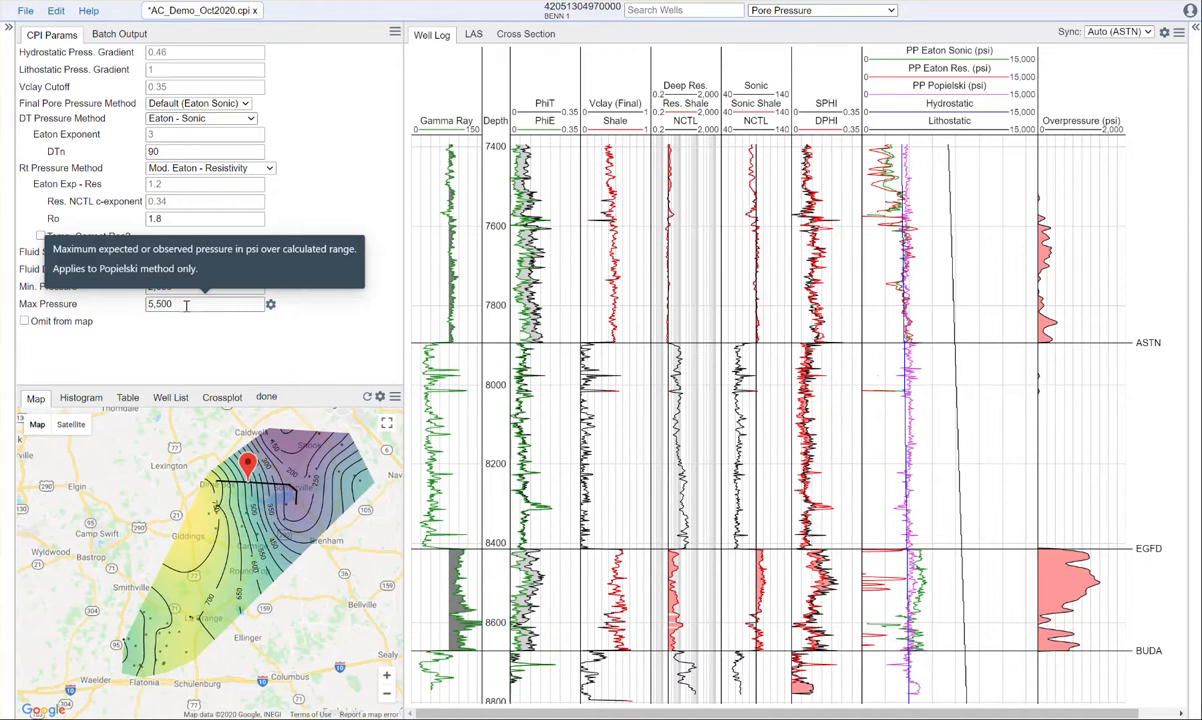
pyautogui.moveTo(178, 312)
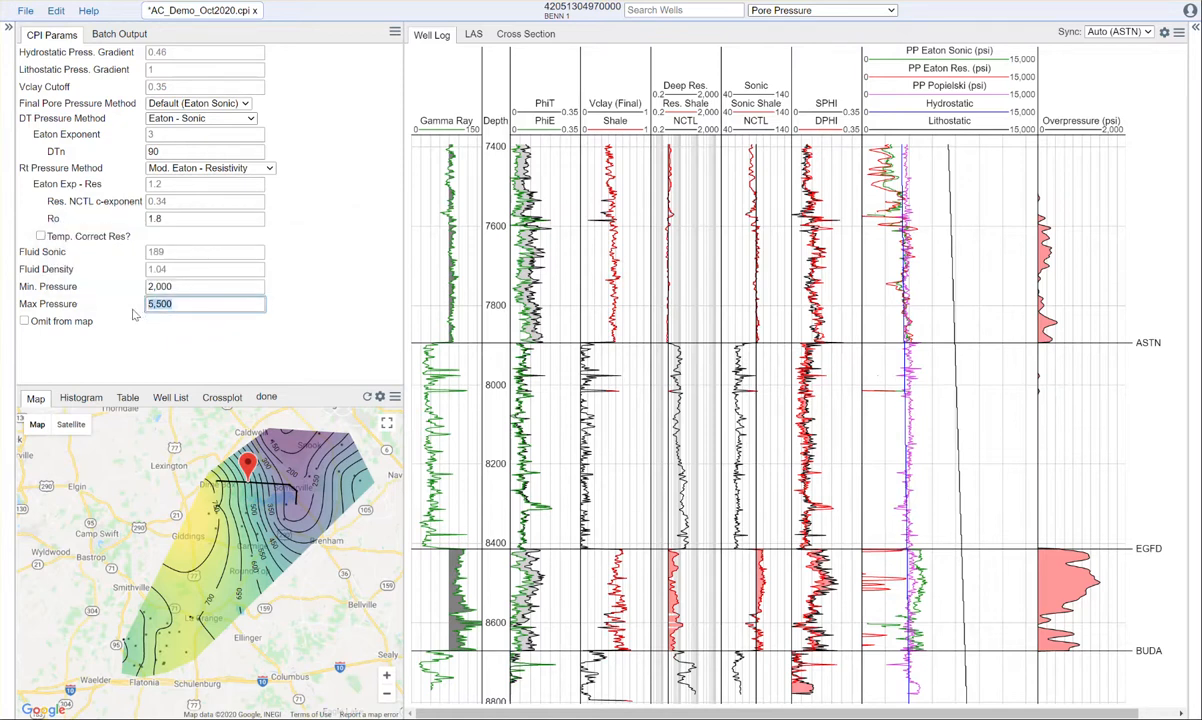
# Set Max Pressure back to 5000 psi.
pyautogui.write('5000')
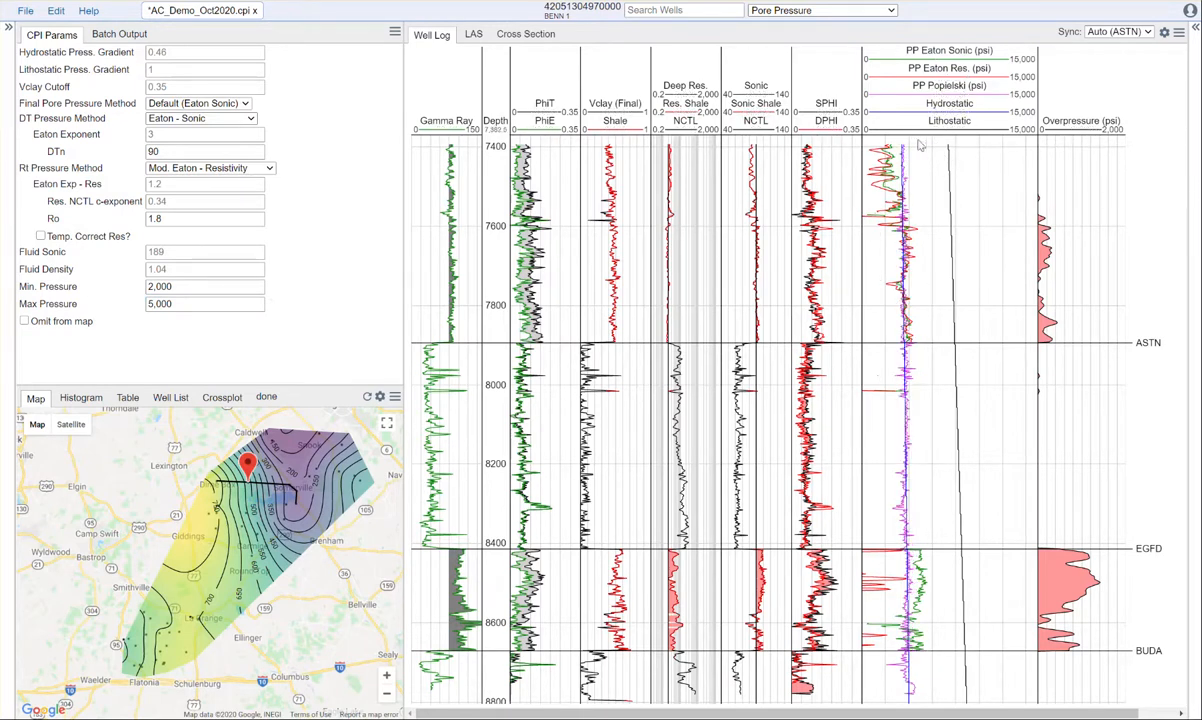
pyautogui.moveTo(920, 148)
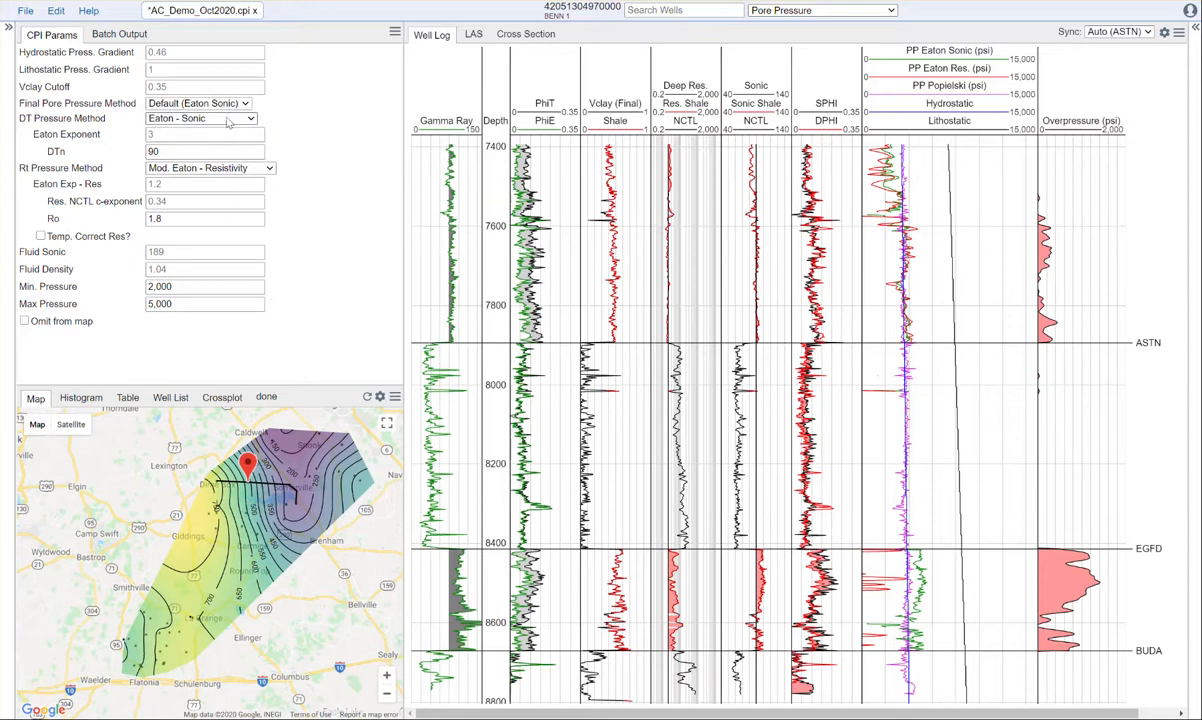
# Make Popilsky Method the final pore pressure method (after trying Eaton Resistivity) and set Min Pressure to 1900.
pyautogui.click(204, 104)
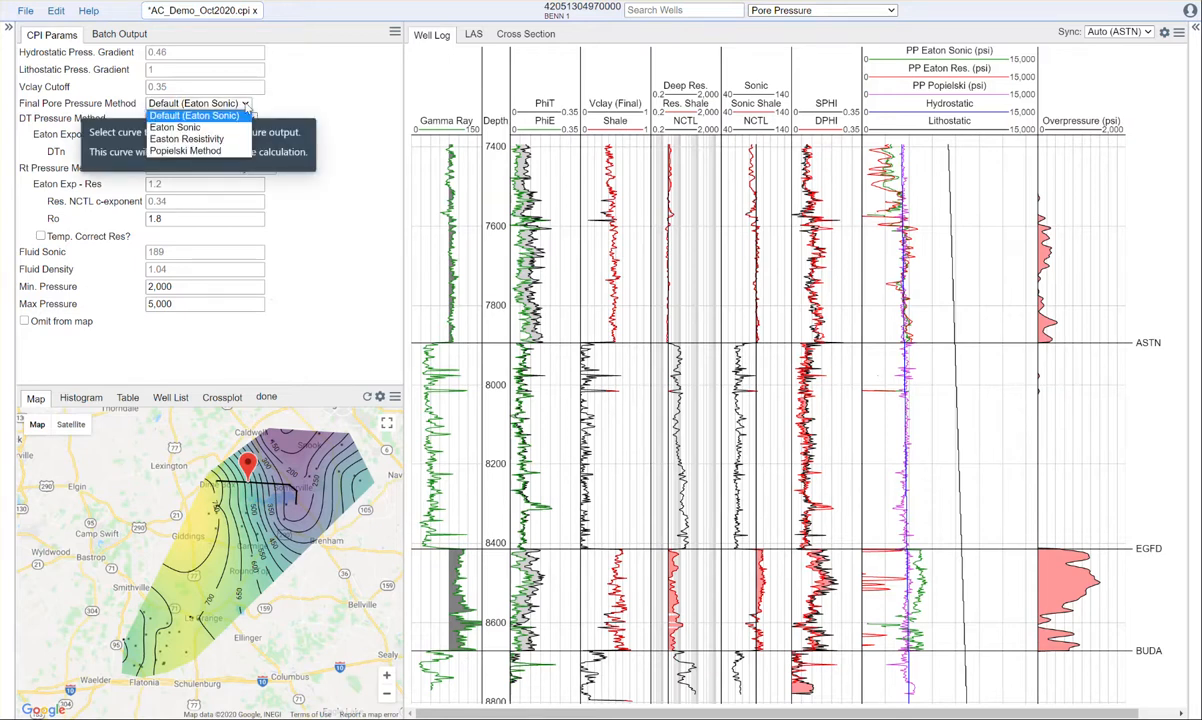
pyautogui.moveTo(242, 122)
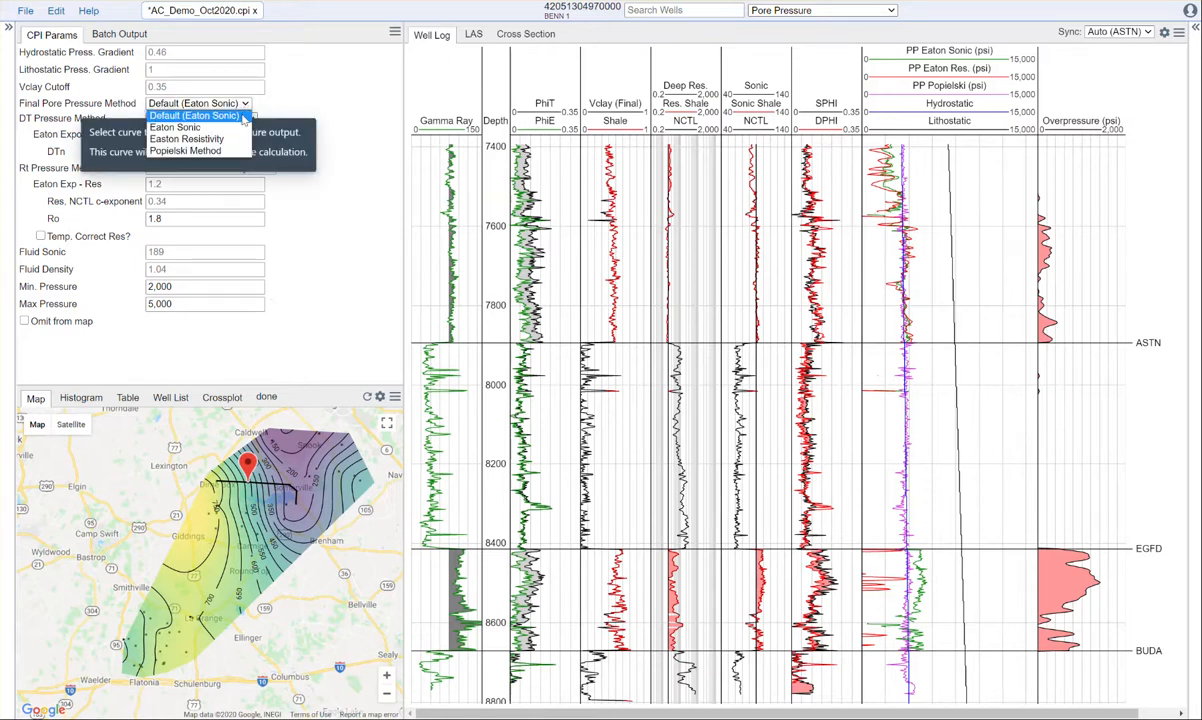
pyautogui.click(182, 136)
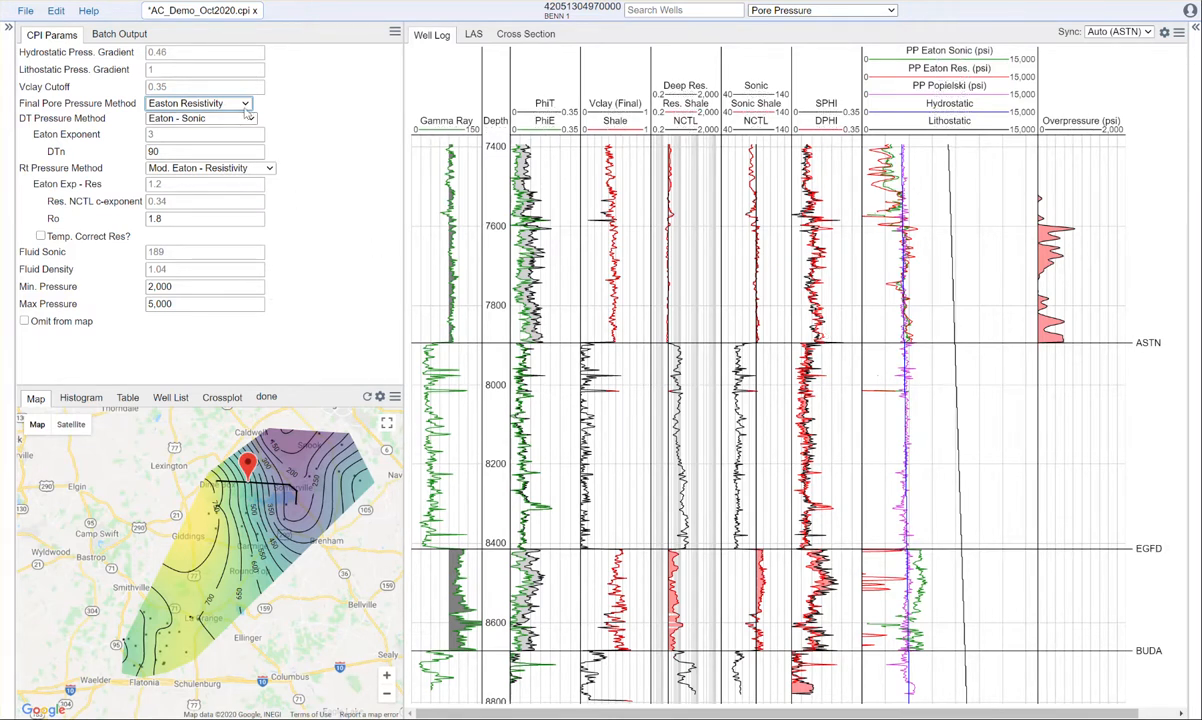
pyautogui.click(202, 102)
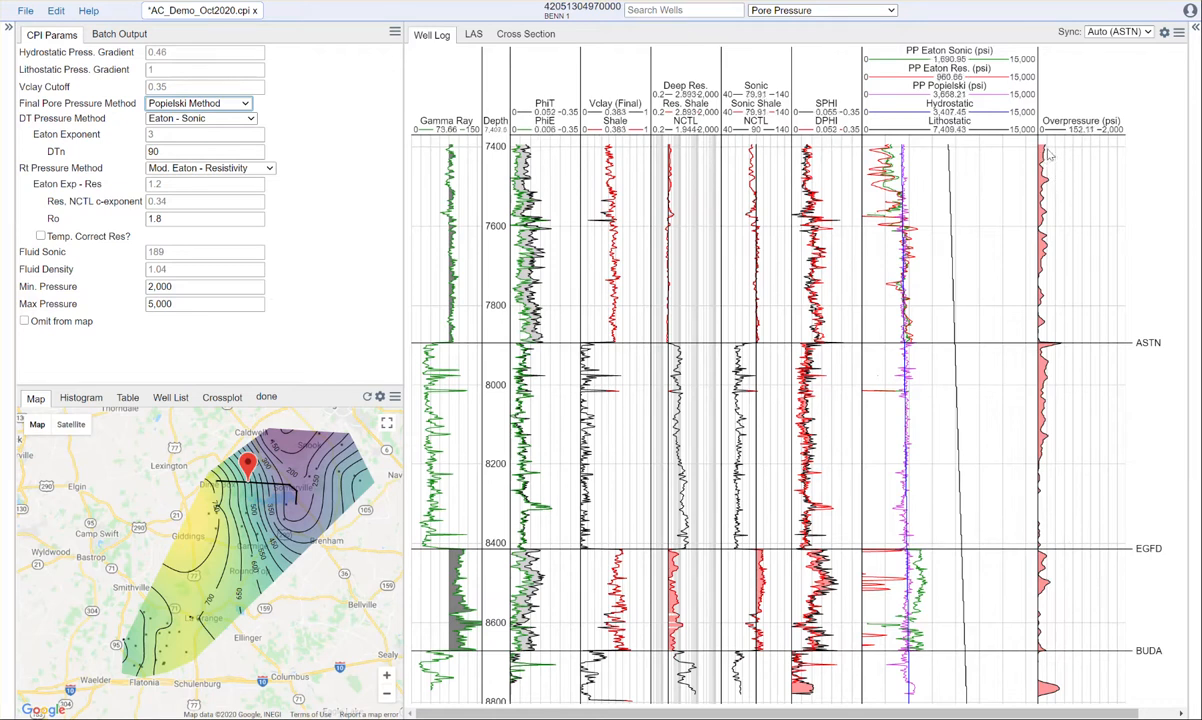
pyautogui.click(204, 288)
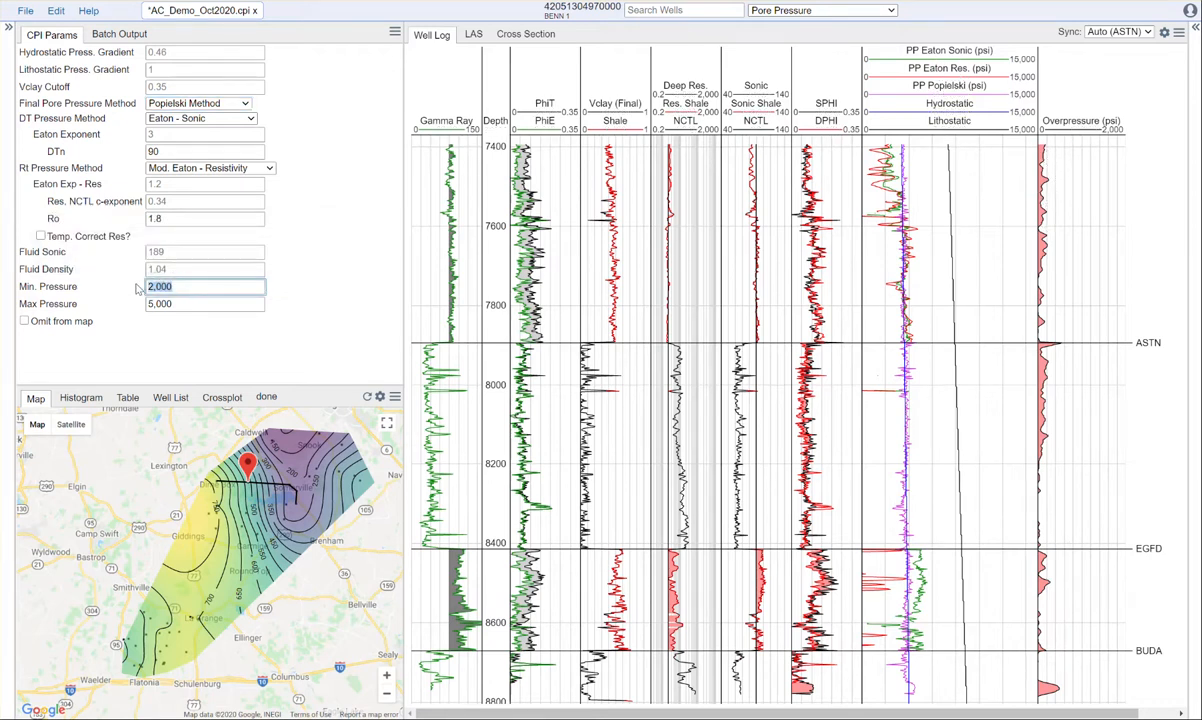
pyautogui.write('1900')
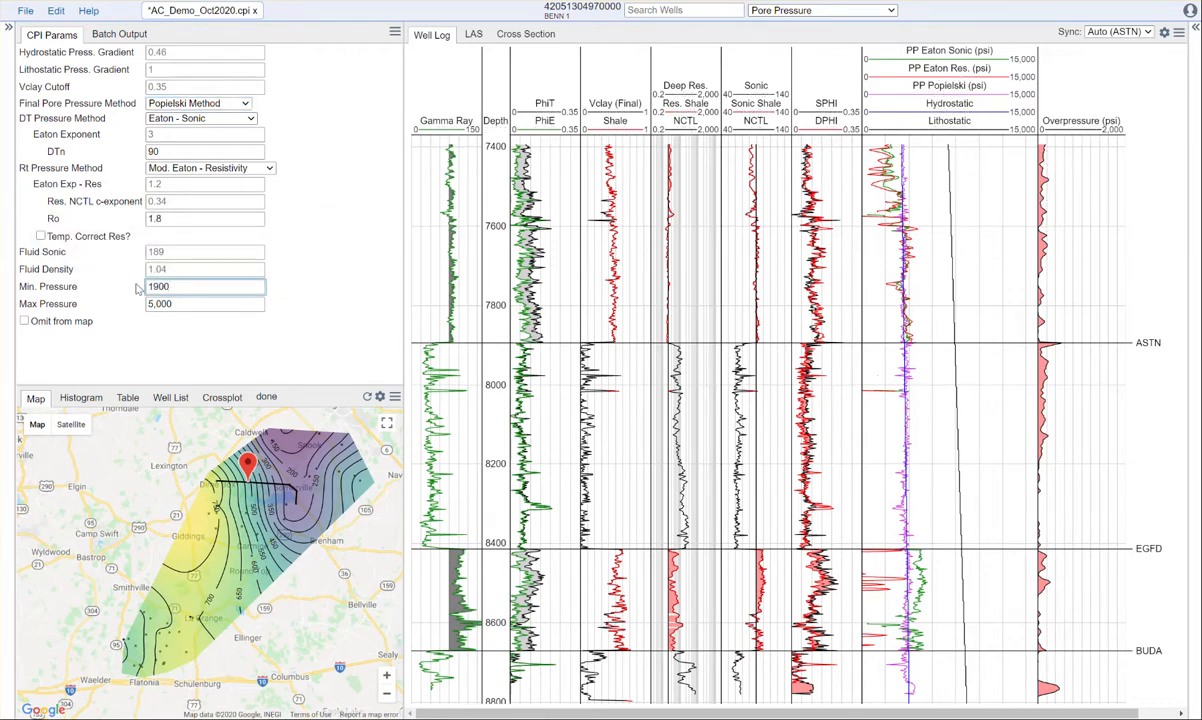